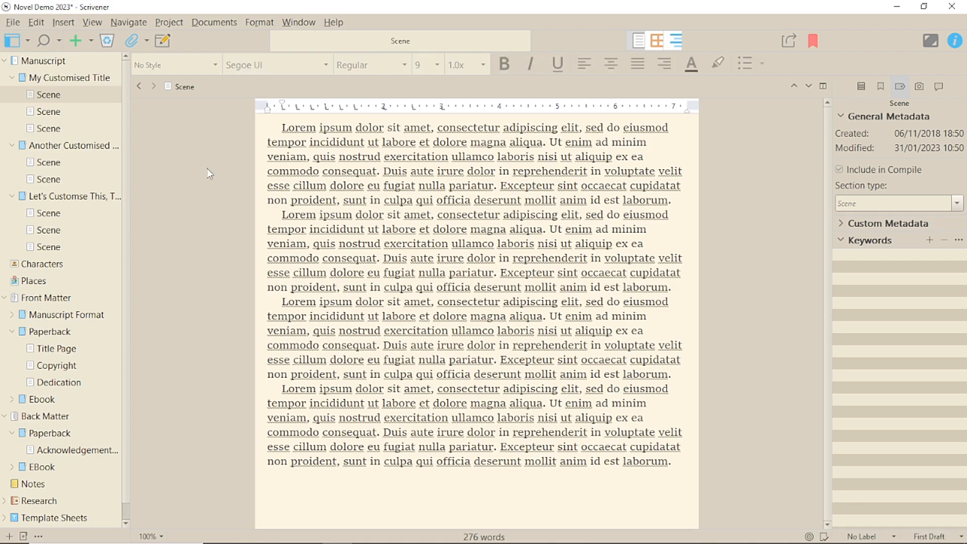
Step: Select the first letter of the opening scene and set its font size to 24 pt
left_click(284, 128)
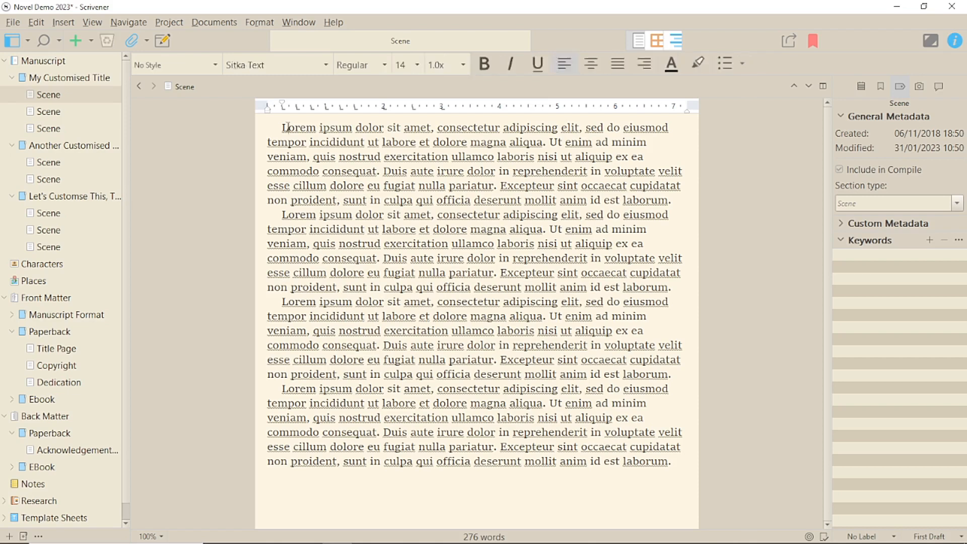
double_click(299, 128)
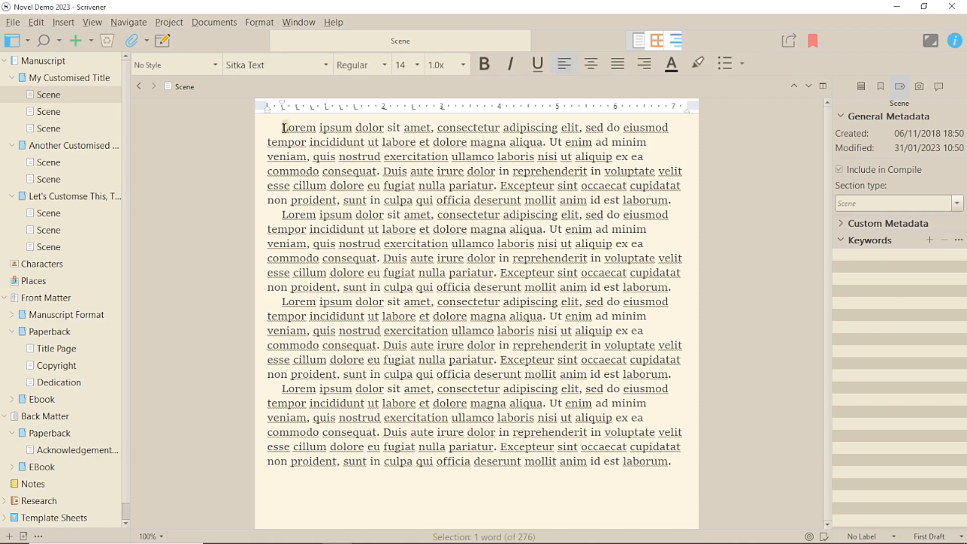
mouse_move(416, 73)
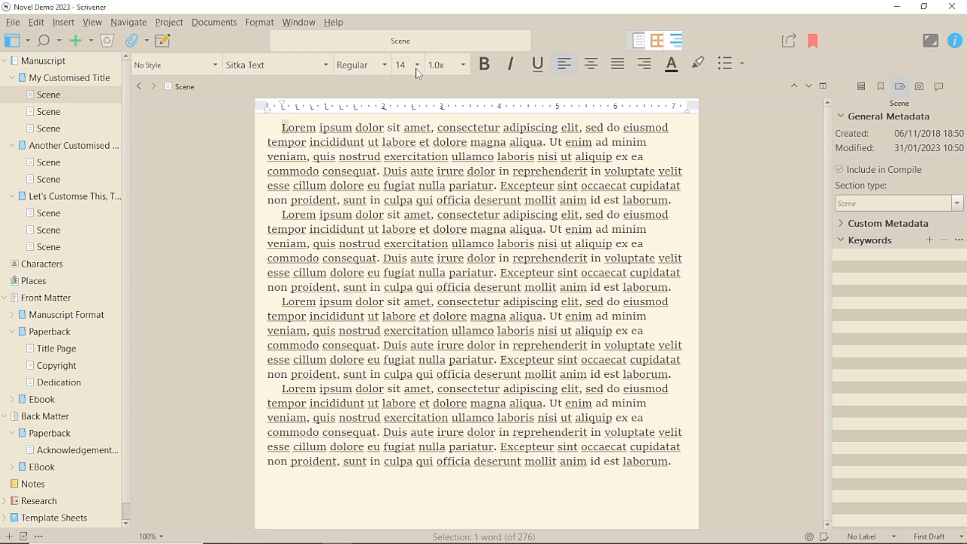
left_click(414, 65)
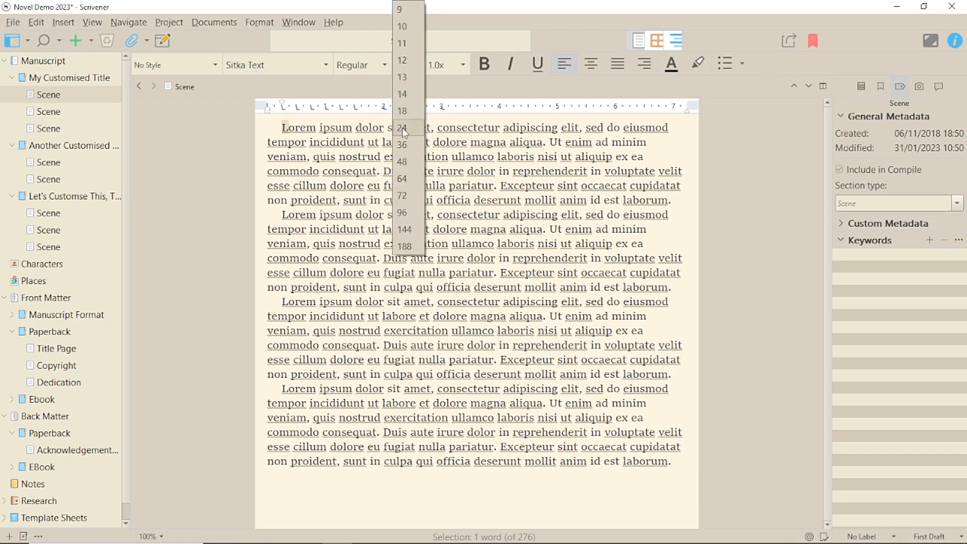
left_click(402, 128)
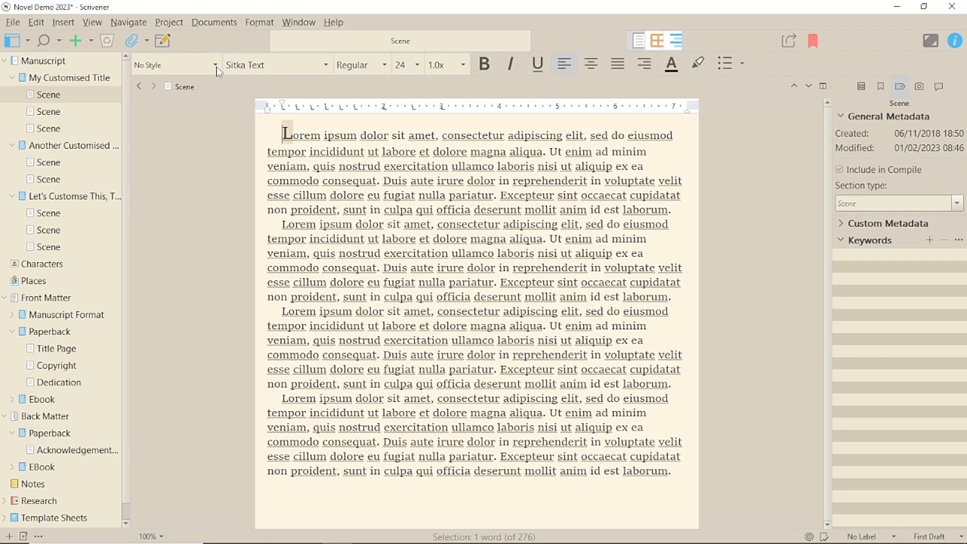
left_click(176, 64)
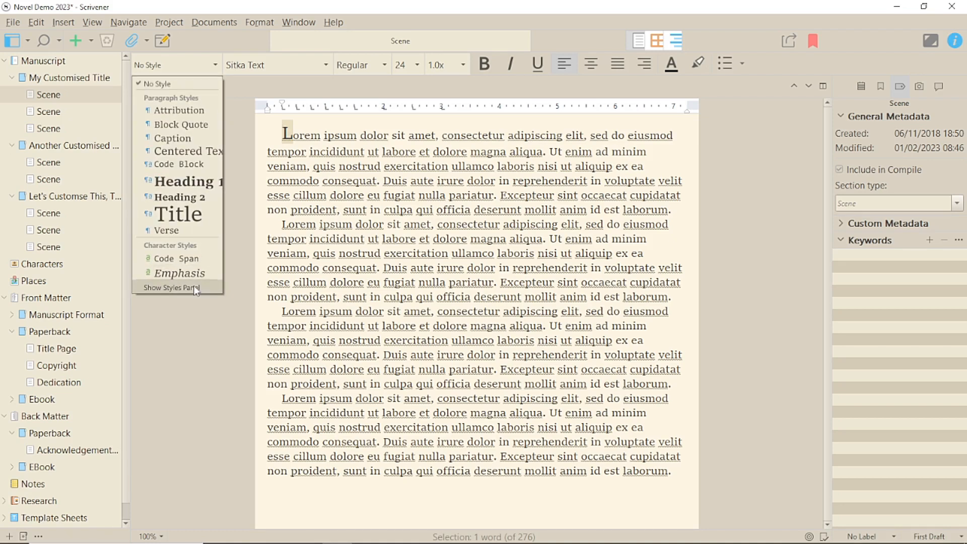
Step: From the styles panel, start a new style that saves only character attributes
left_click(171, 287)
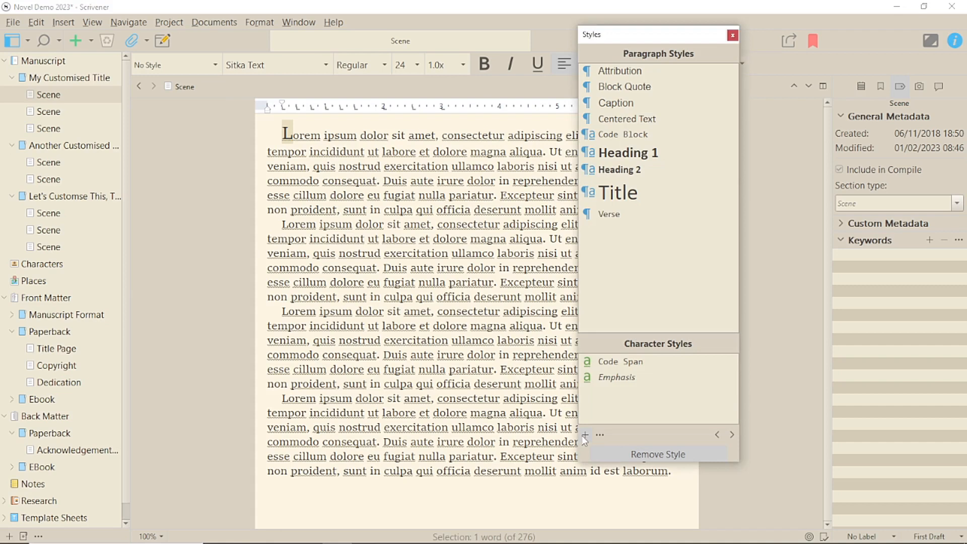
left_click(585, 436)
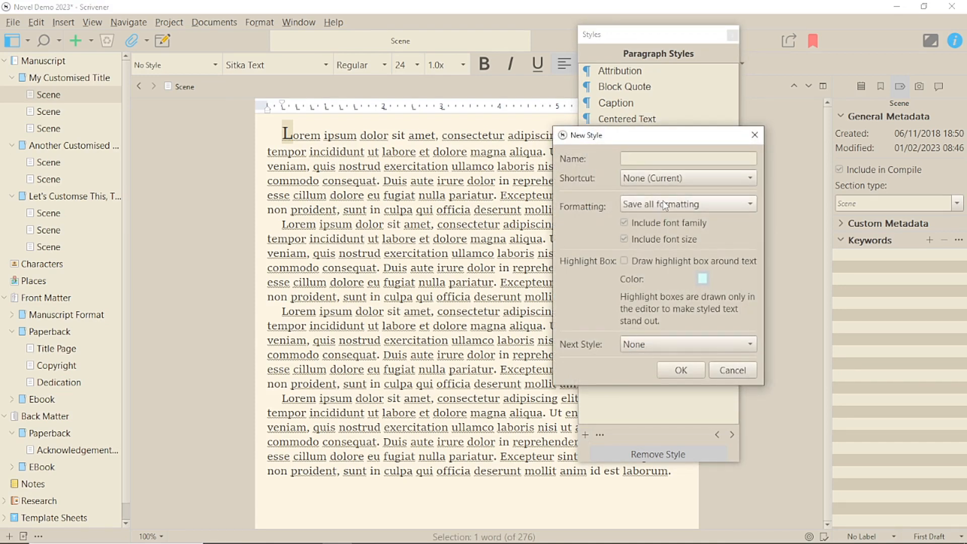
mouse_move(664, 205)
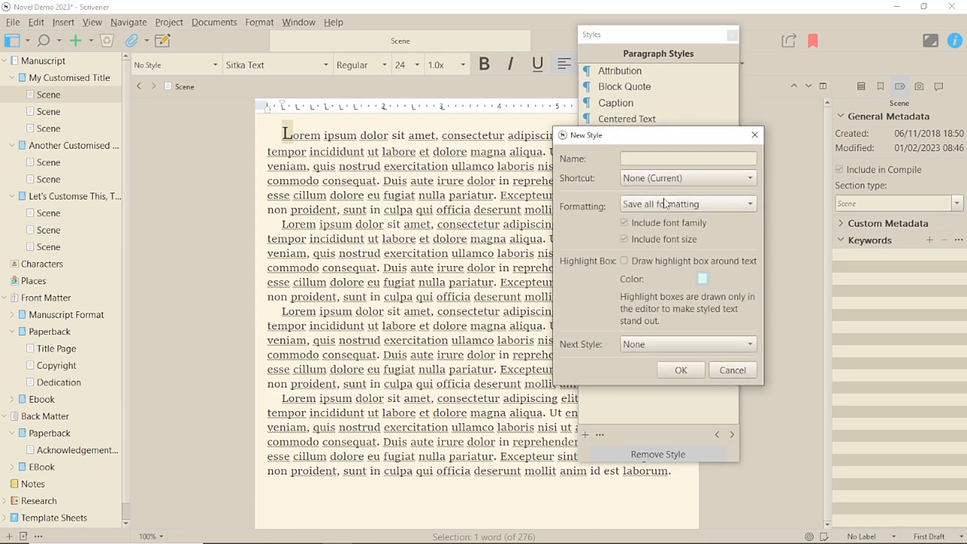
left_click(686, 204)
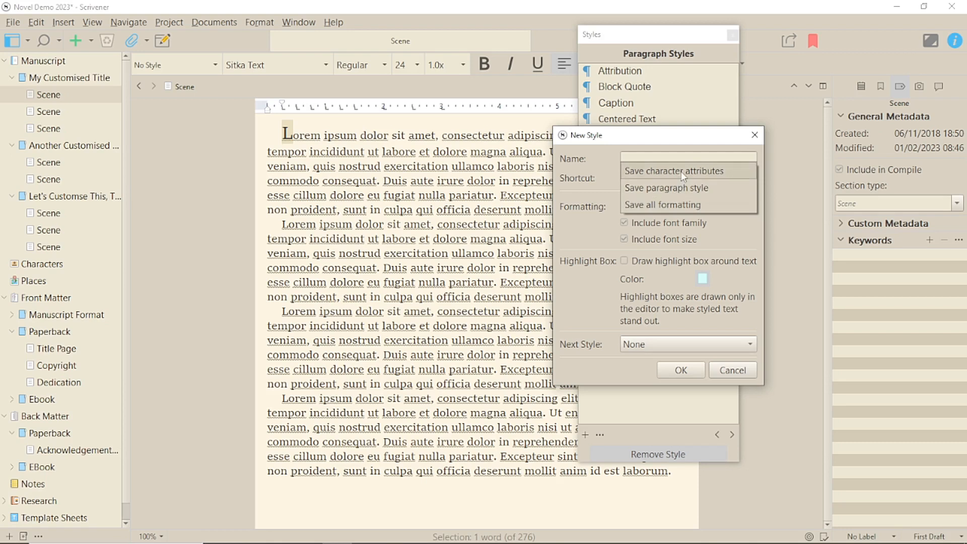
left_click(675, 172)
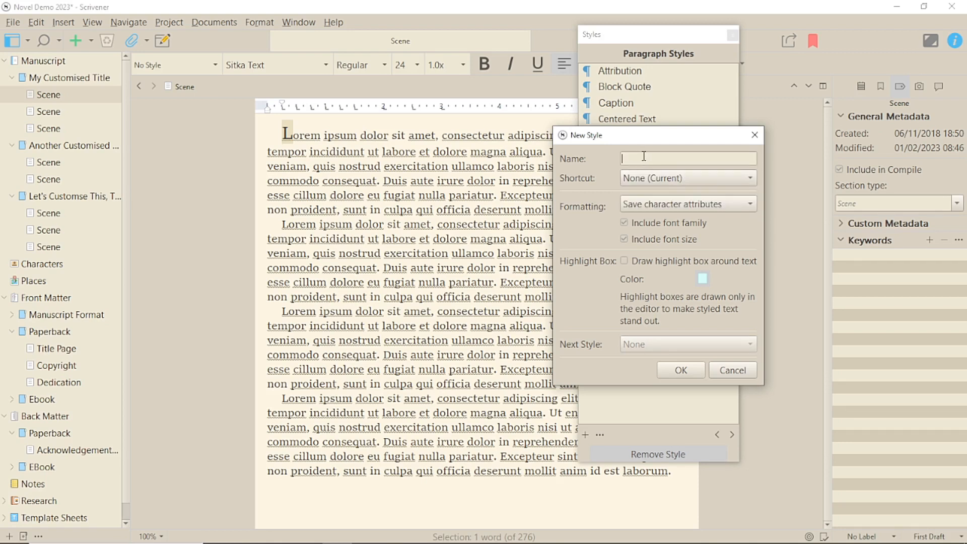
Step: Name the new character style 'First Letter' and confirm it
type("F")
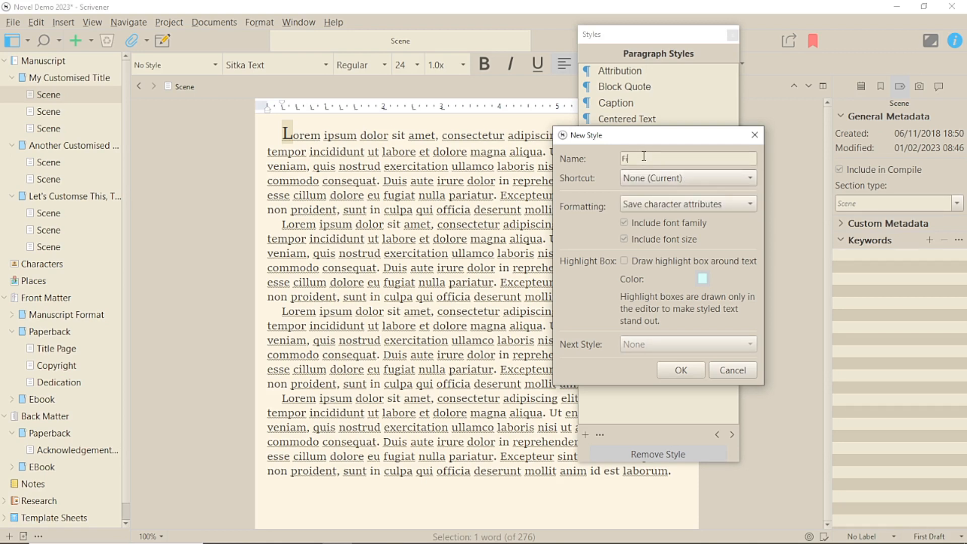
type("irst Letter")
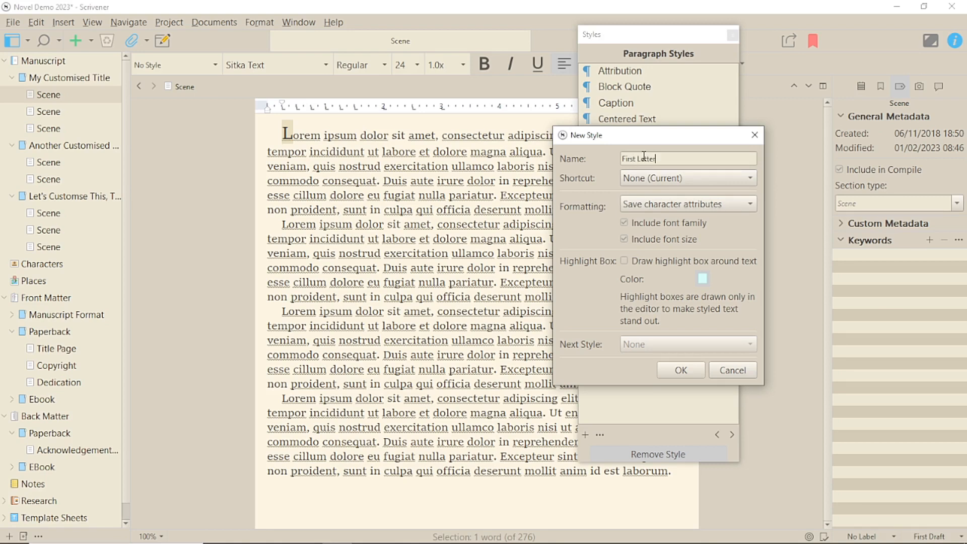
left_click(679, 370)
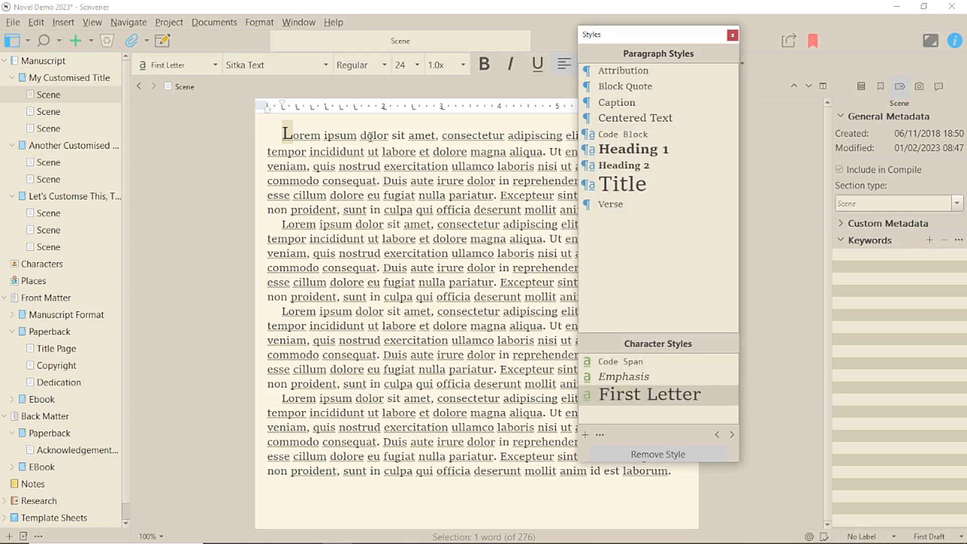
left_click(179, 64)
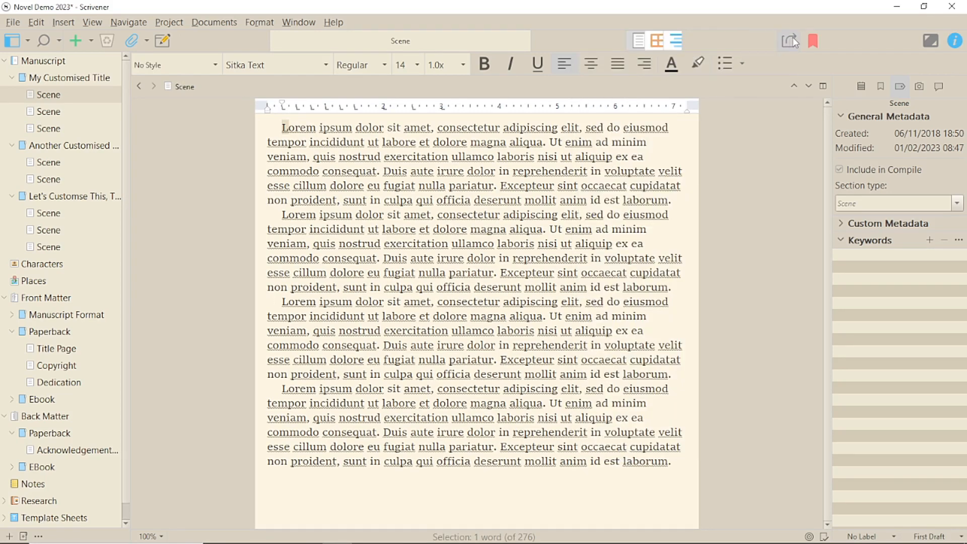
Step: Duplicate the Ebook compile format and rename it 'Ebook Larger First Letter'
left_click(788, 41)
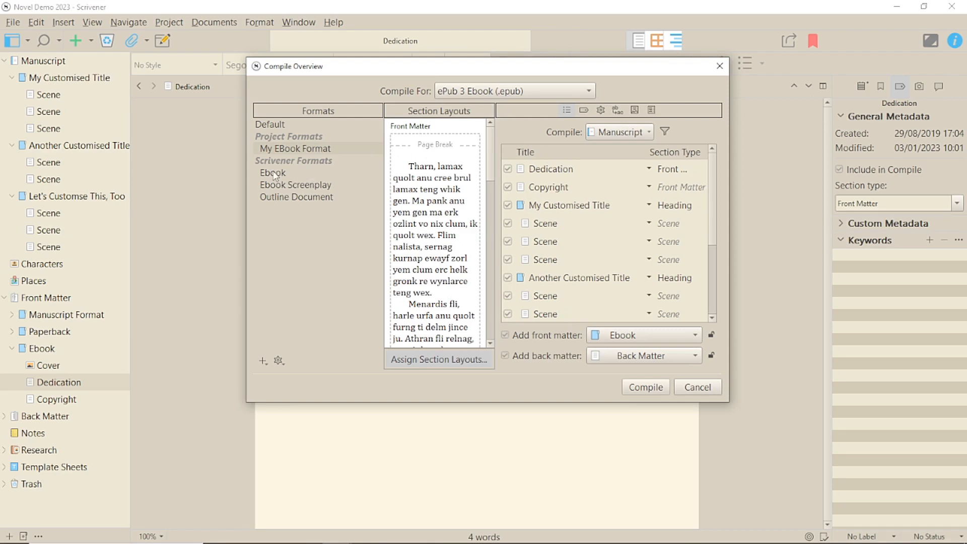
left_click(273, 172)
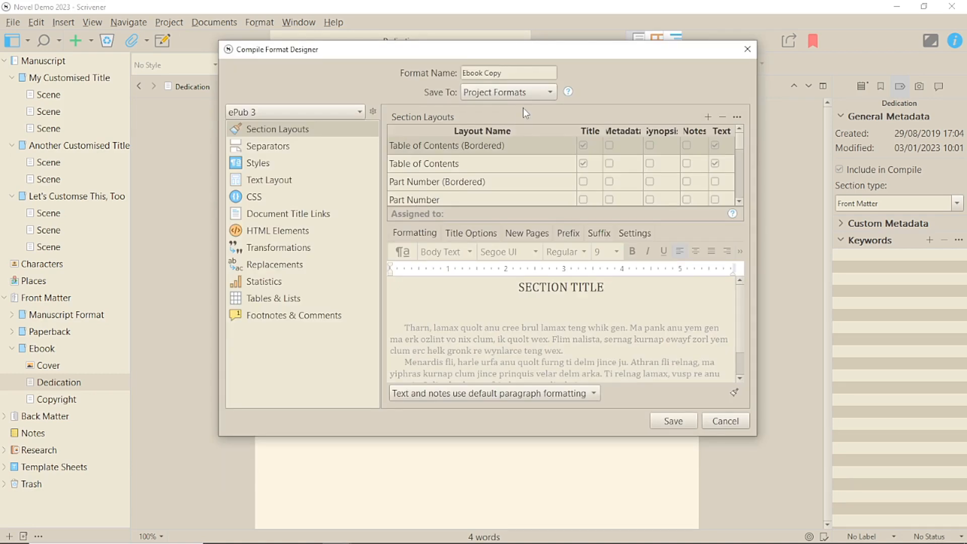
left_click(500, 73)
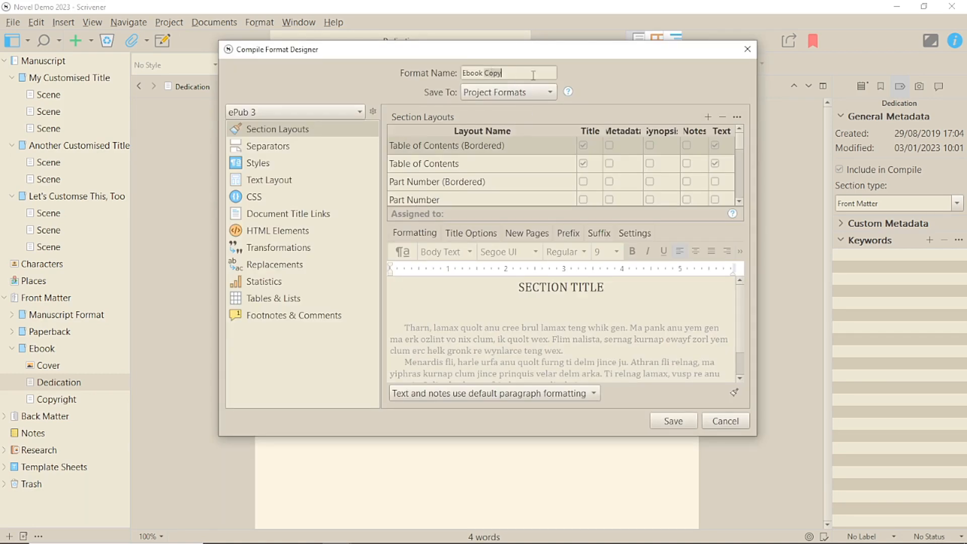
type("Ebook Larger First")
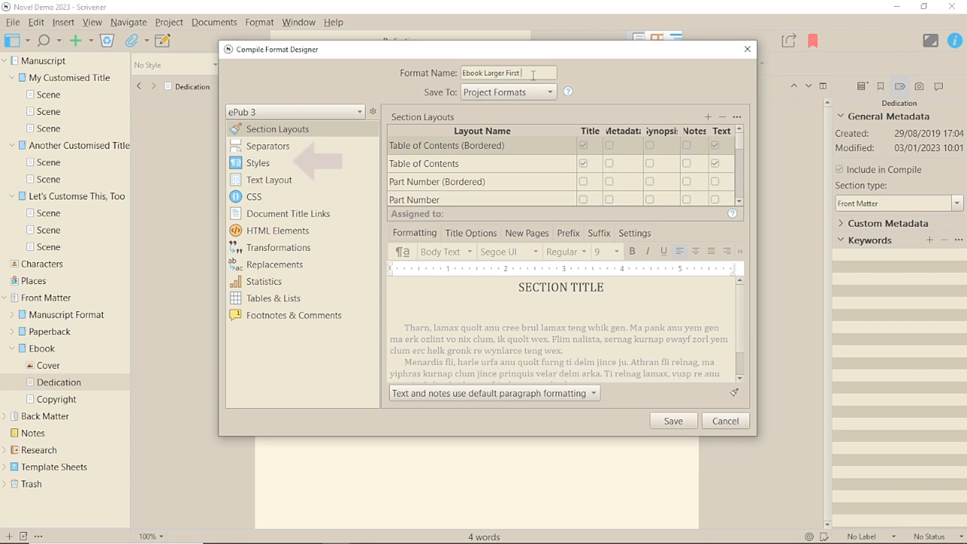
type("Letter")
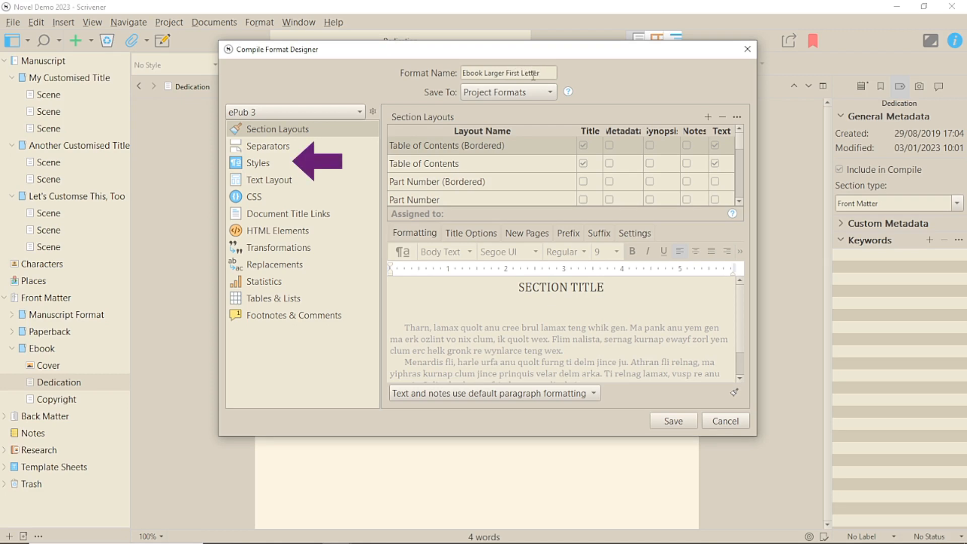
left_click(258, 162)
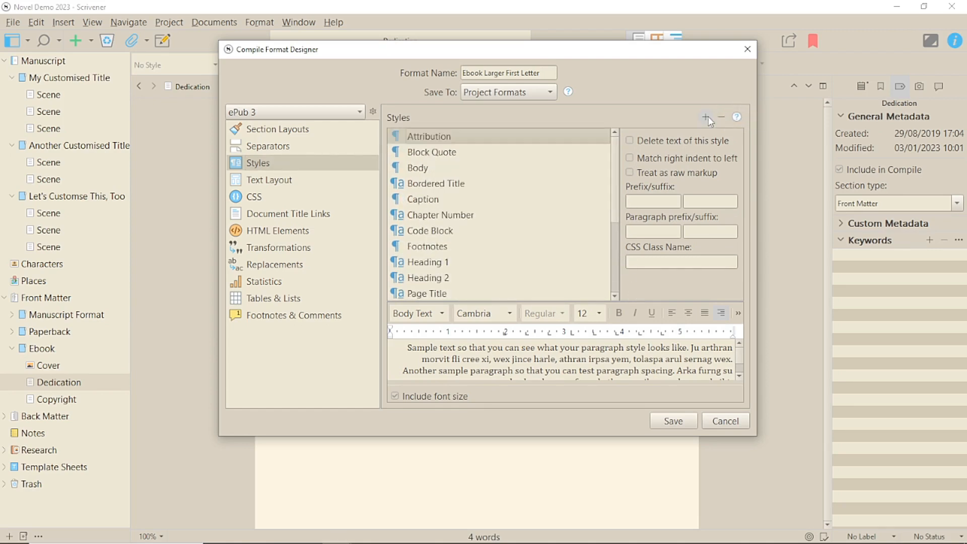
Step: Add the First Letter character style to the format's styles list
left_click(708, 117)
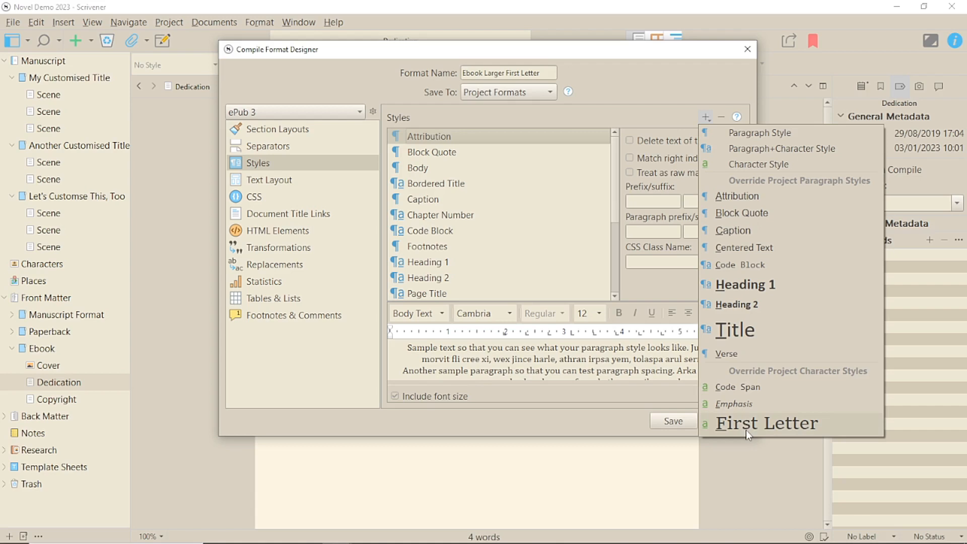
left_click(767, 423)
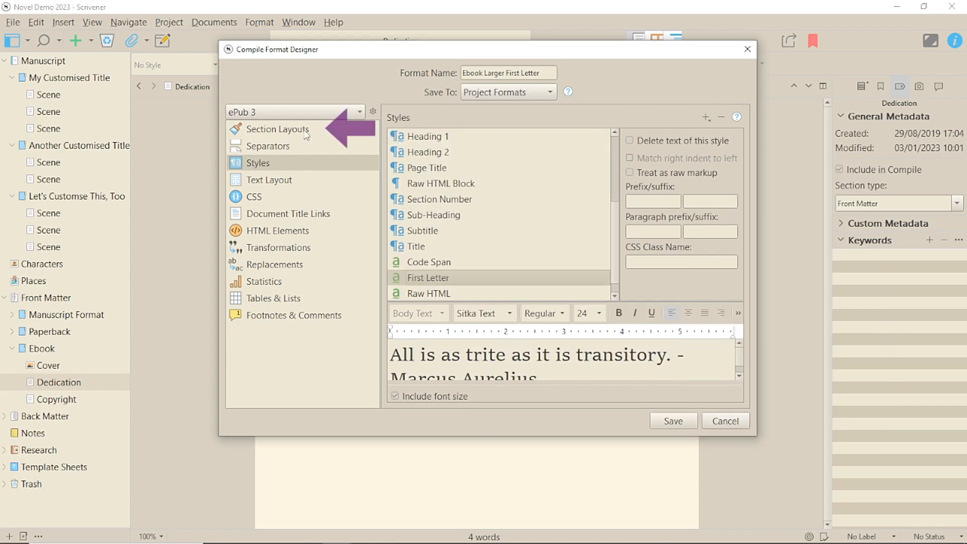
left_click(279, 129)
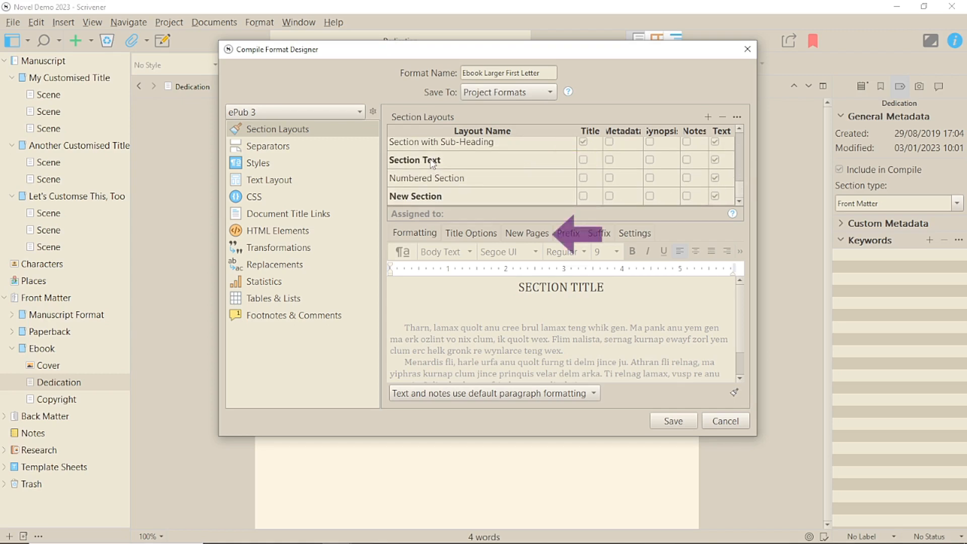
Step: In Section Text's New Pages options, disable opening-word uppercasing, set words to 0, enable the first-letter span, and save
left_click(432, 160)
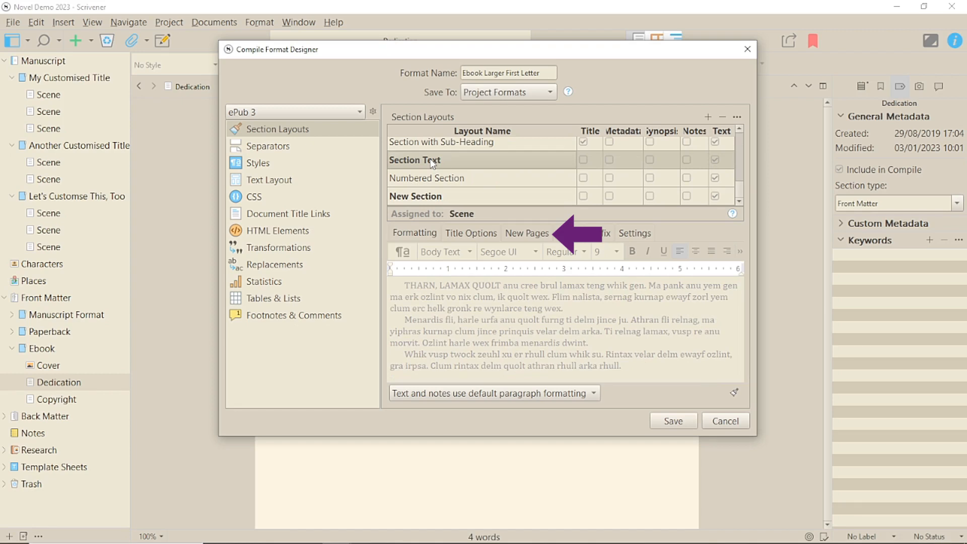
left_click(526, 233)
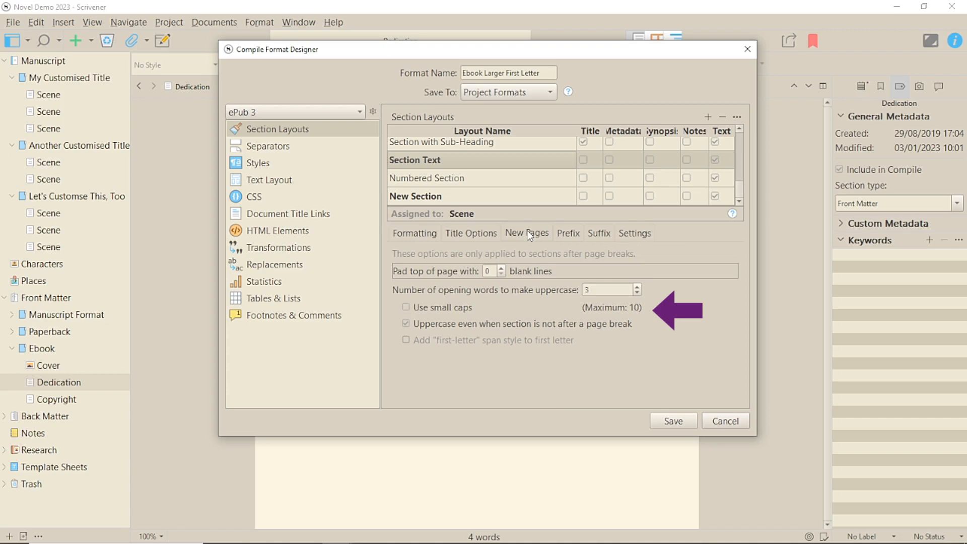
left_click(405, 323)
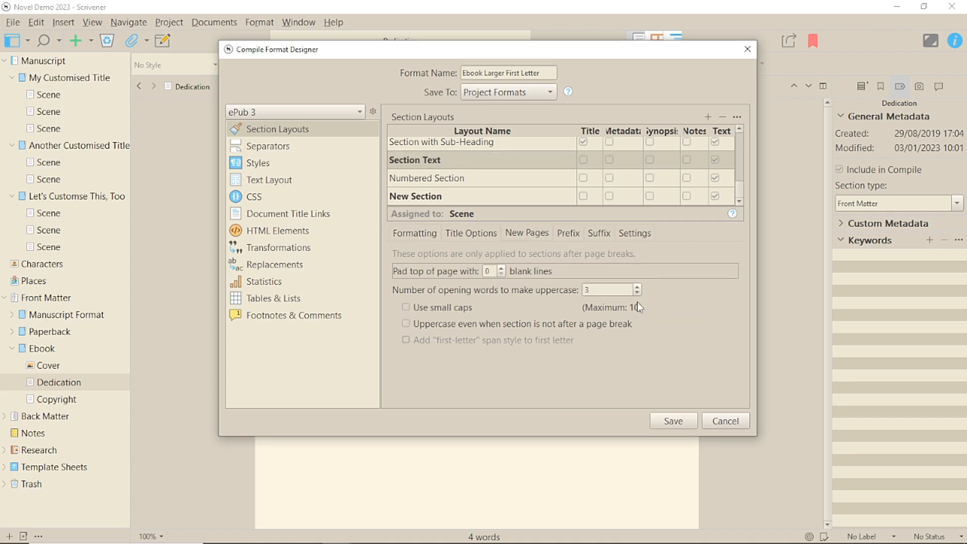
left_click(637, 293)
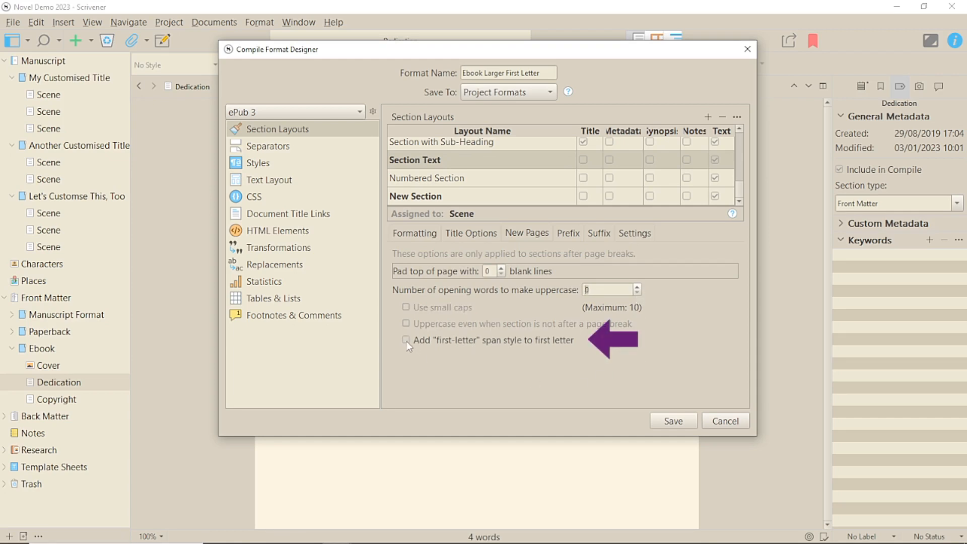
left_click(406, 340)
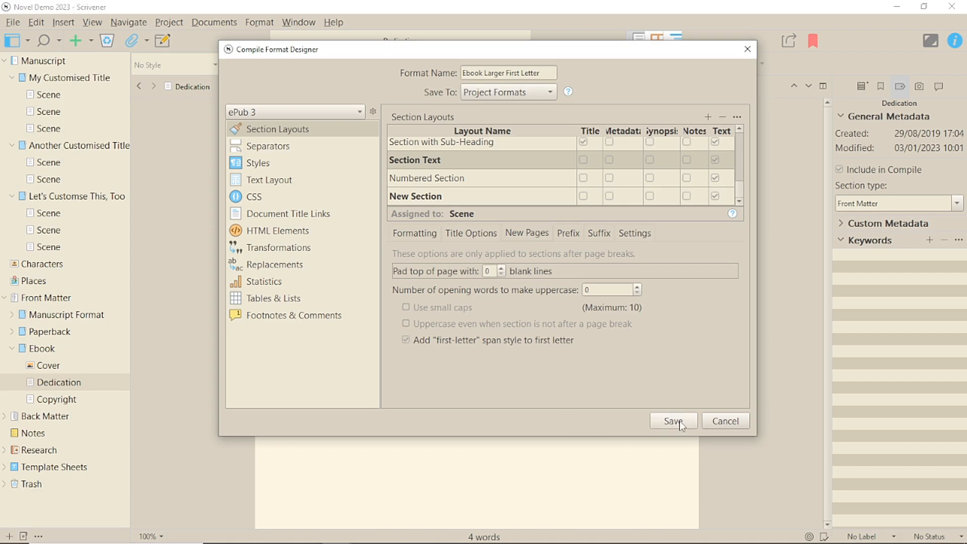
left_click(673, 421)
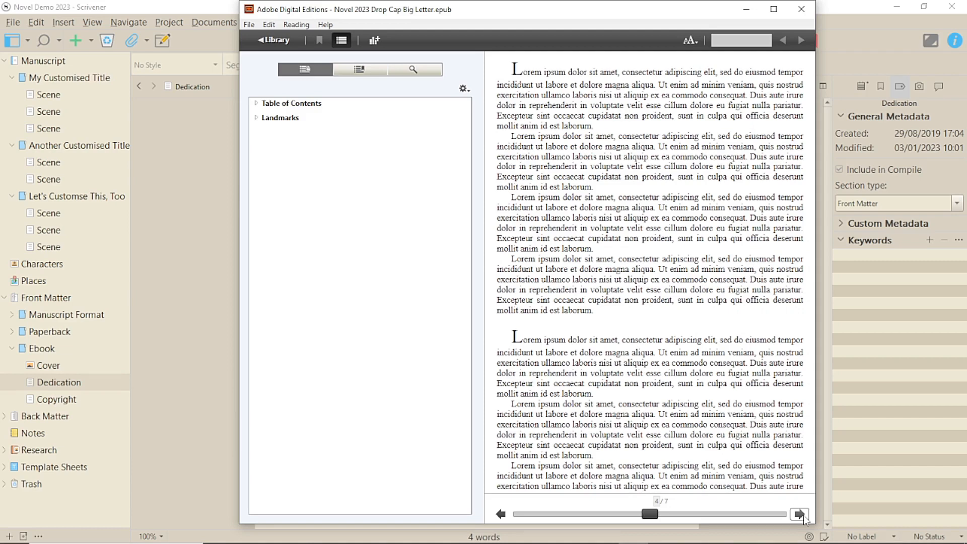
Step: Page forward through the compiled ePub in Adobe Digital Editions to check the enlarged first letters
left_click(800, 515)
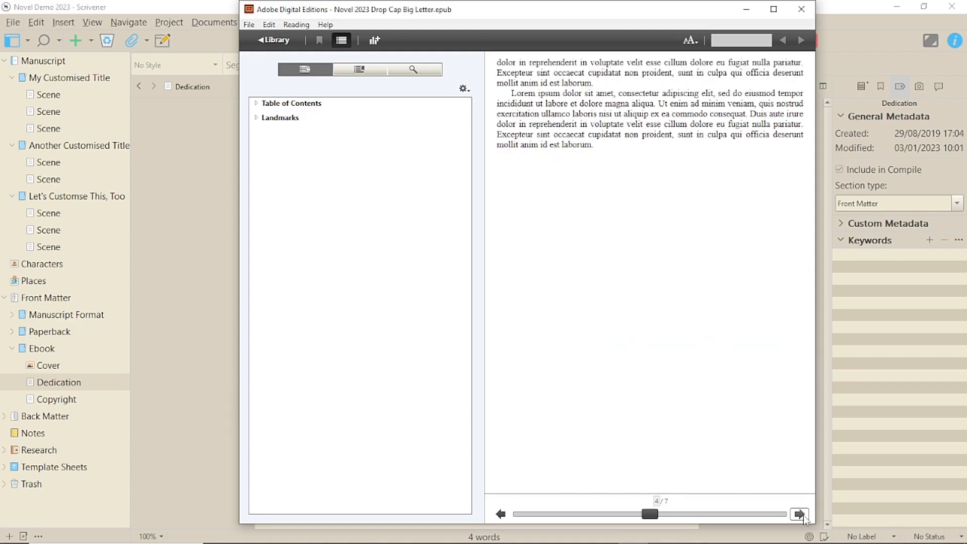
left_click(798, 515)
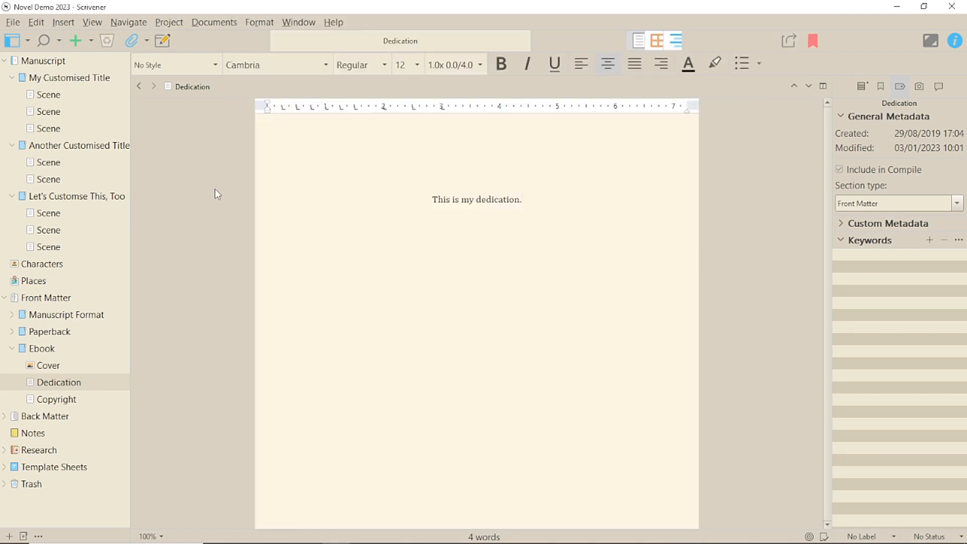
mouse_move(91, 134)
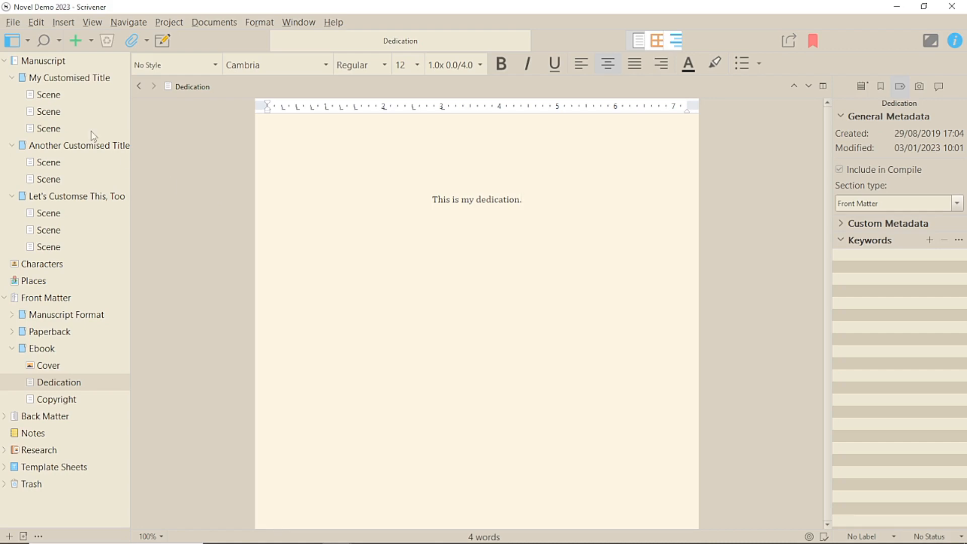
Step: From the Inspector's section types, add a new section type named 'First Scene'
left_click(958, 203)
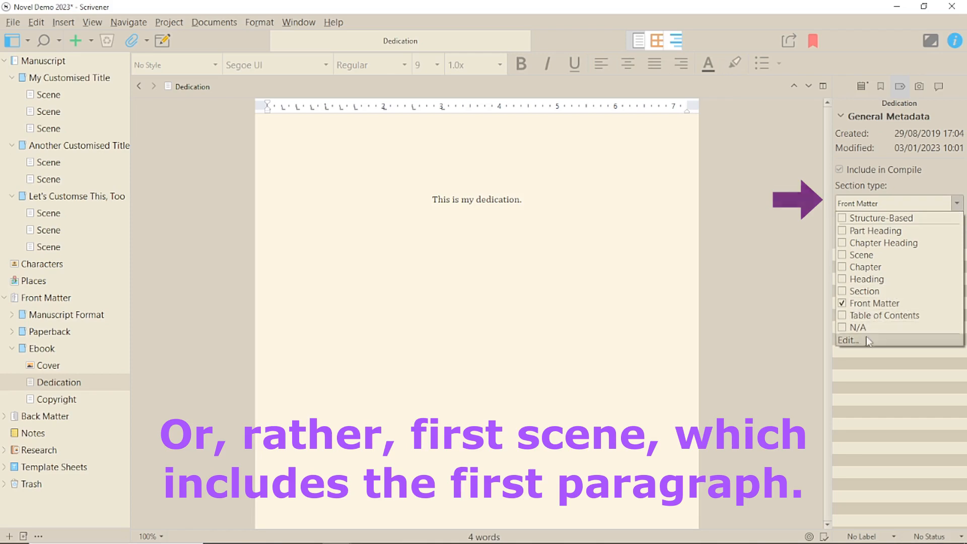
left_click(849, 341)
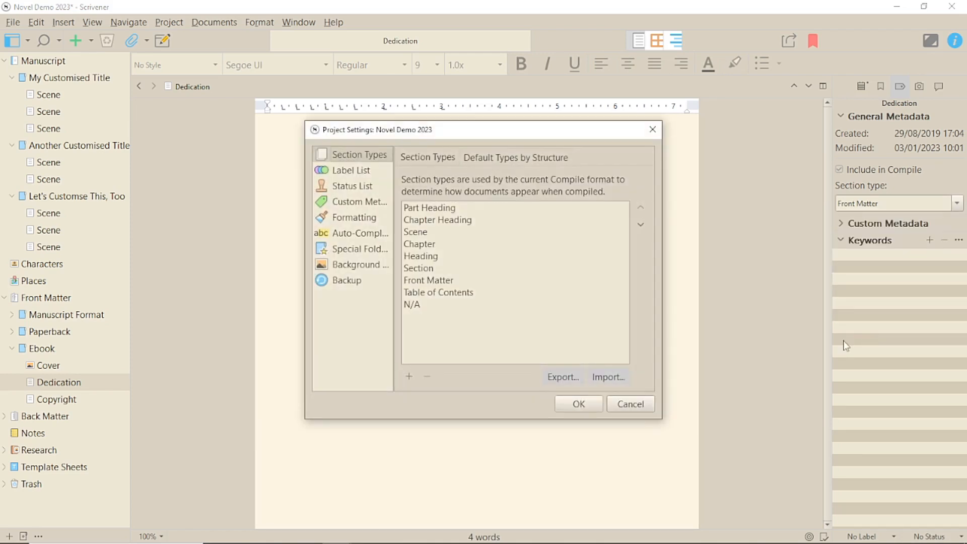
left_click(408, 377)
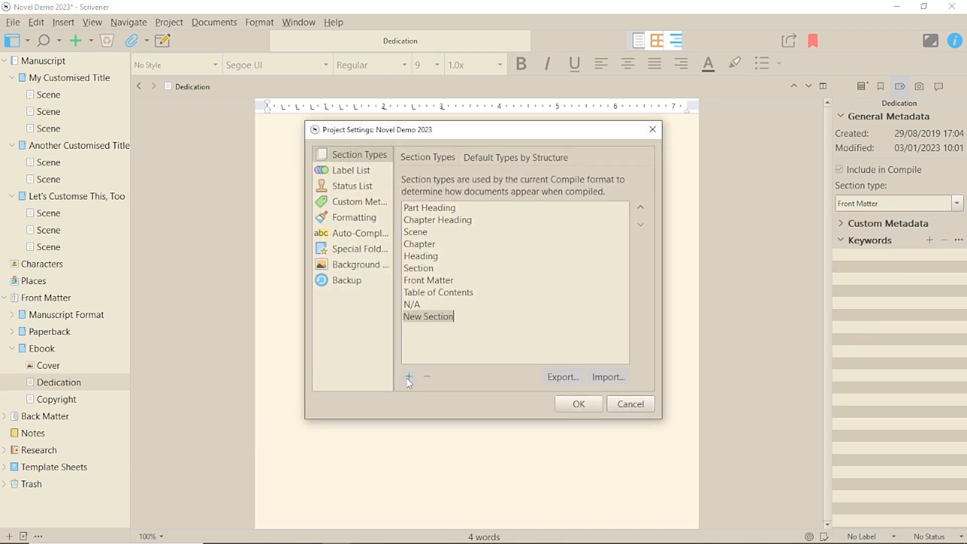
type("First")
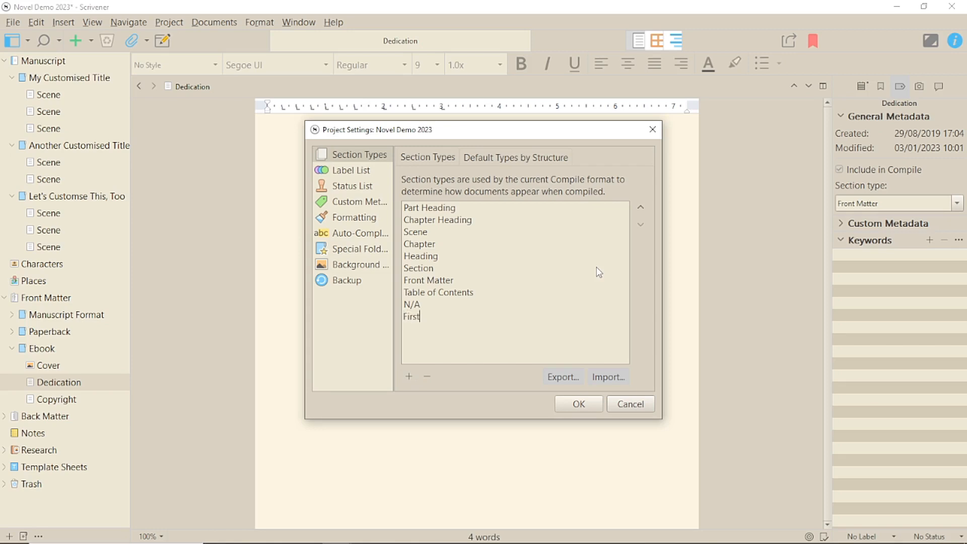
type("Scene")
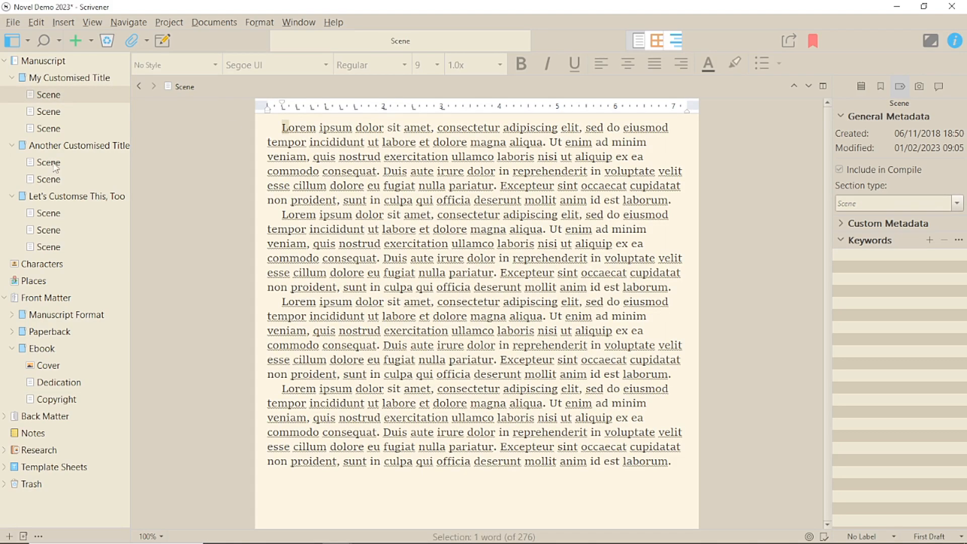
Step: Assign the First Scene section type to the selected chapter-opening scenes in the Binder
right_click(48, 212)
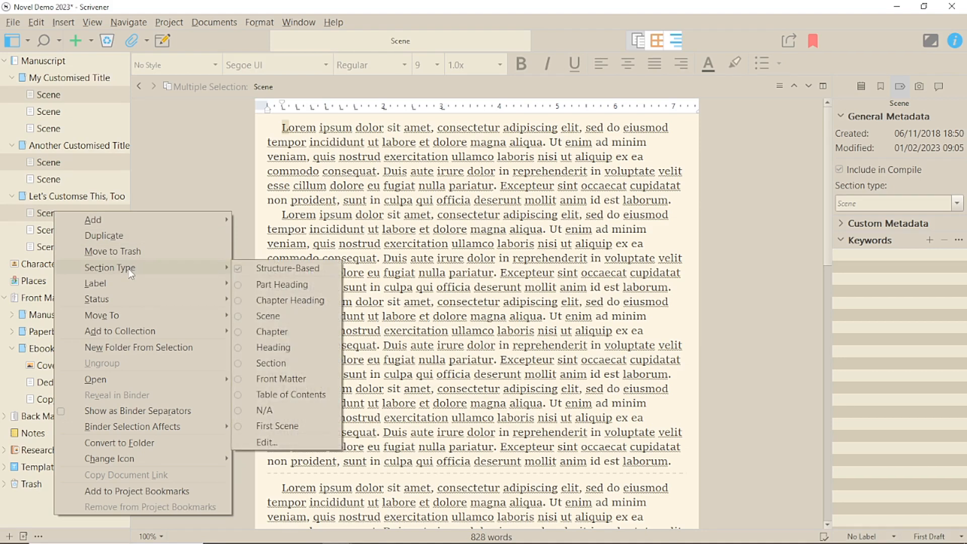
left_click(277, 425)
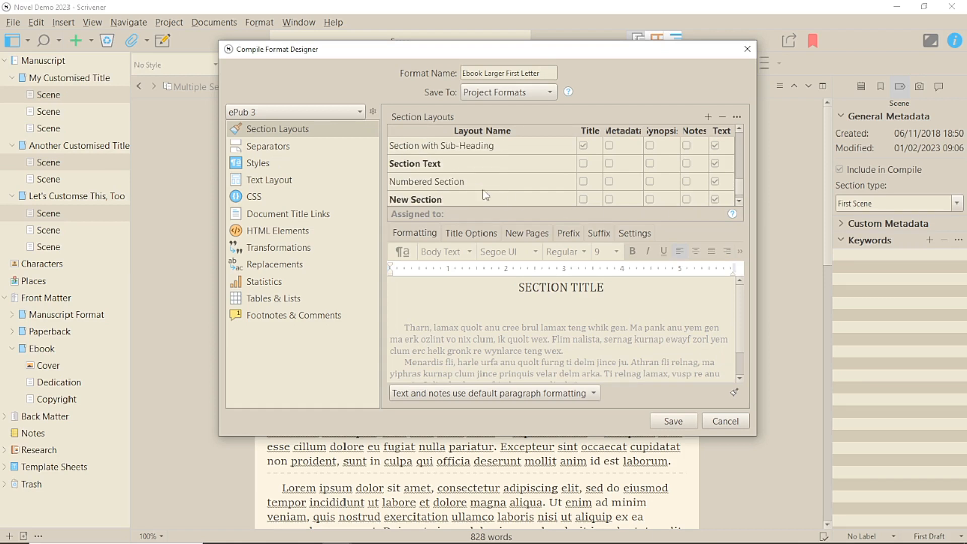
Step: Add a First Scene section layout and review Section Text's New Pages options
left_click(709, 117)
type("First Scene")
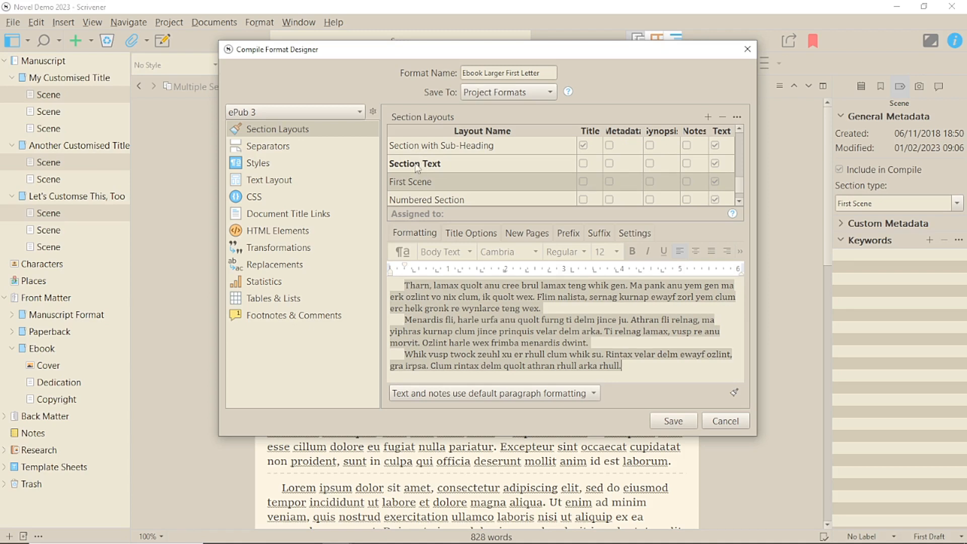
left_click(527, 233)
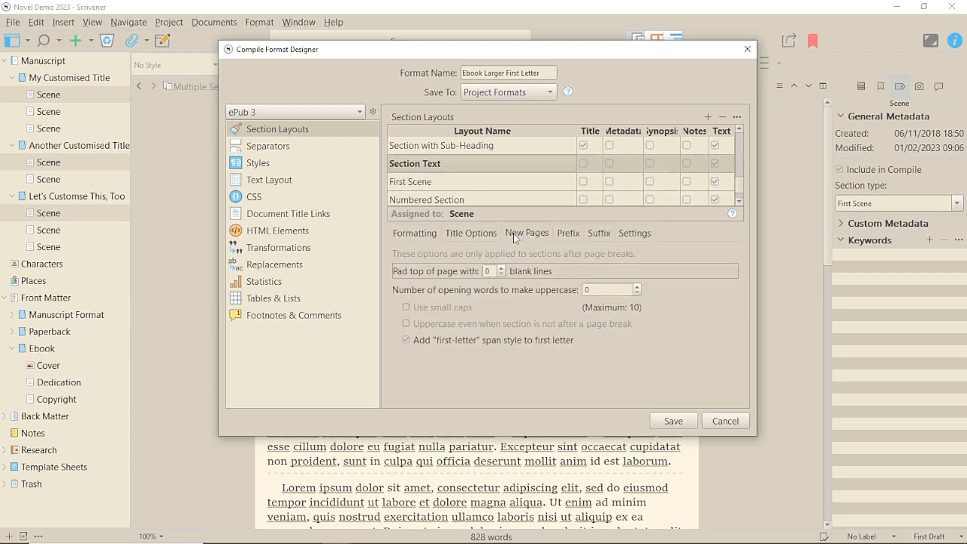
left_click(406, 339)
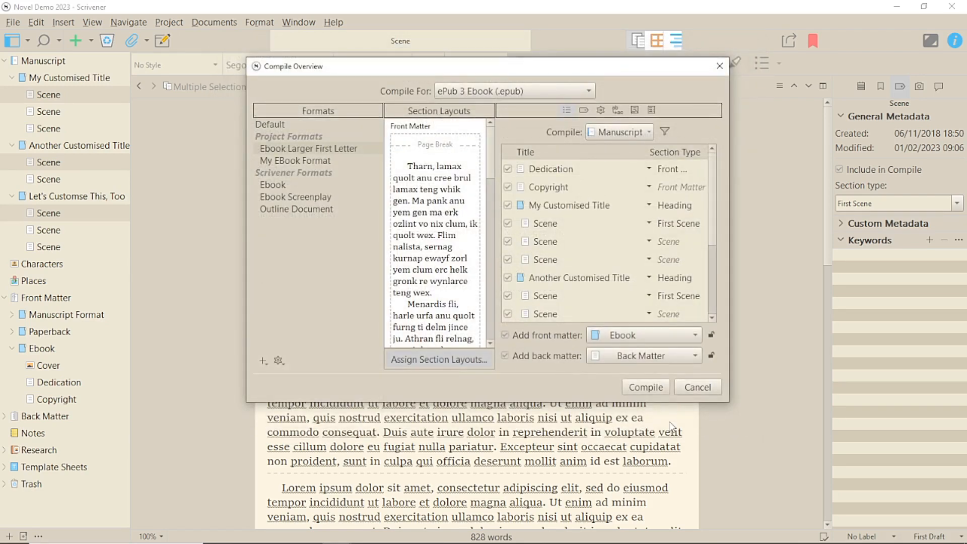
Step: In Assign Section Layouts, select the First Scene type and browse its available layouts
left_click(440, 360)
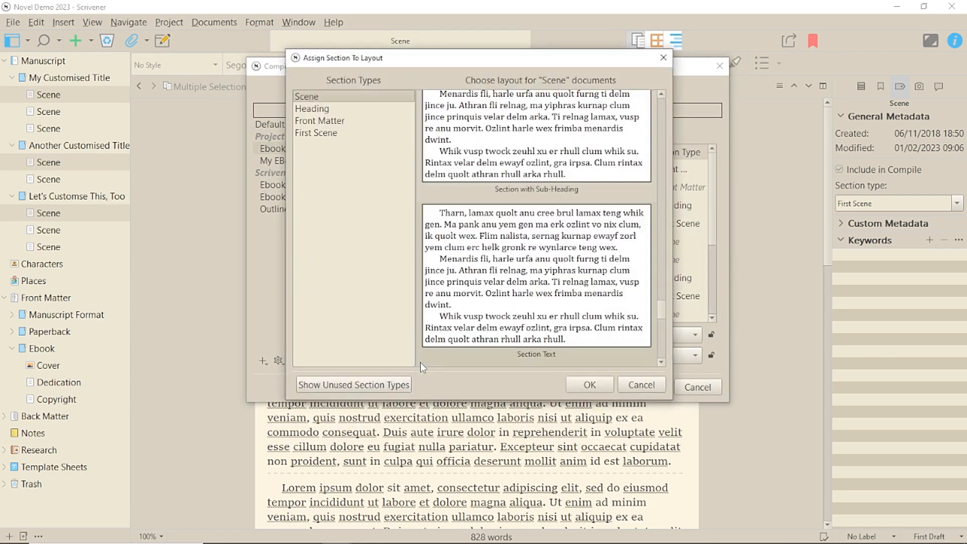
left_click(317, 133)
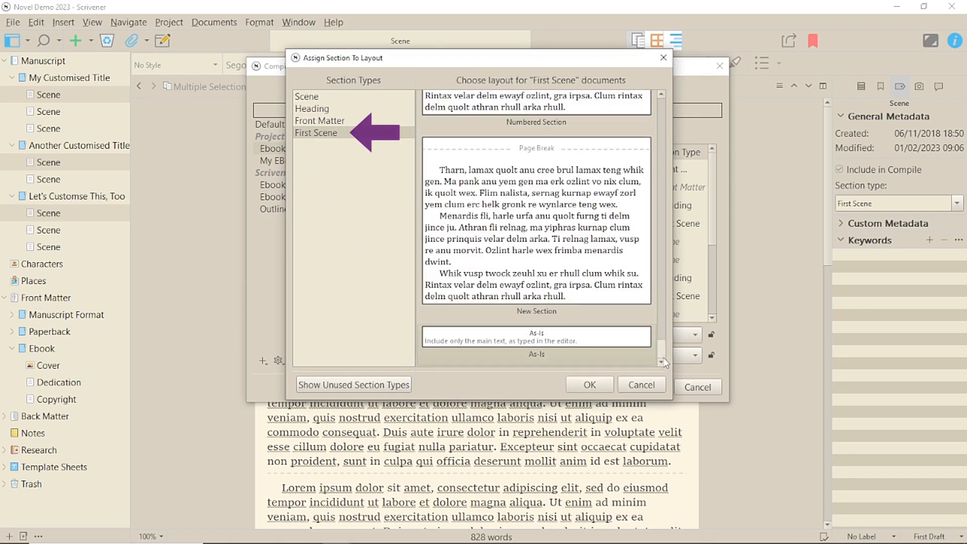
scroll("down", 3)
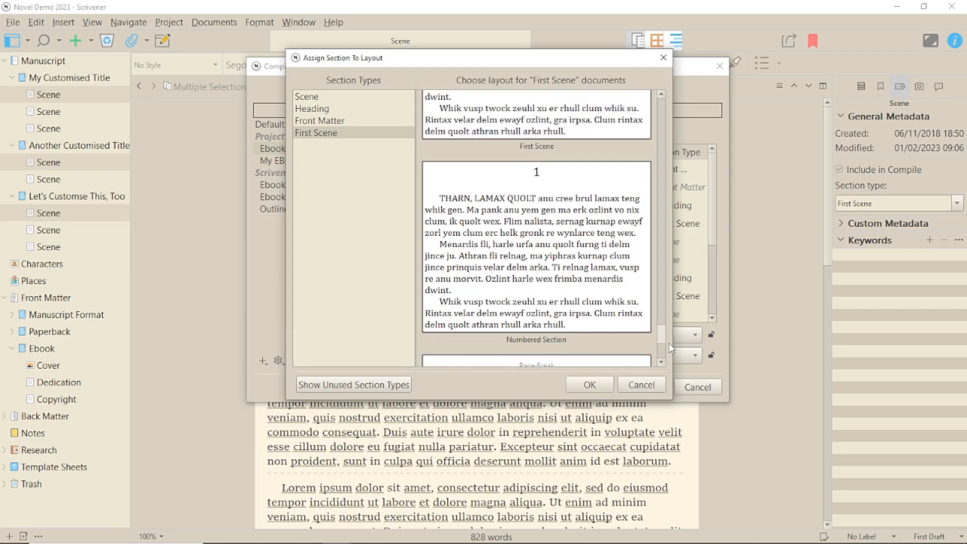